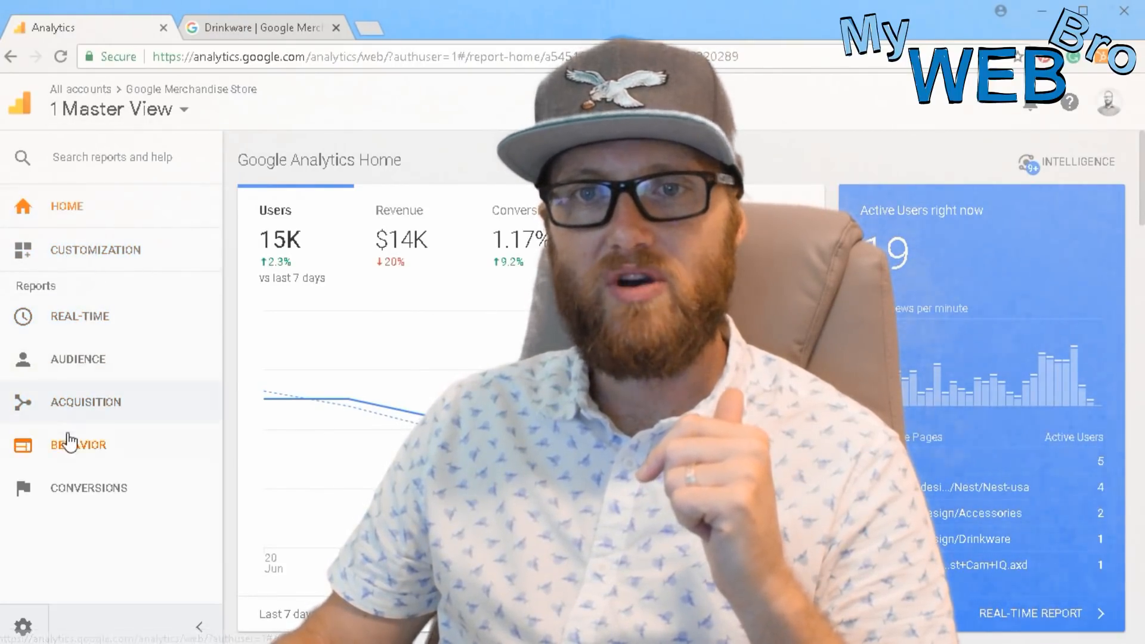
- Expand Conversions and then Goals in the left sidebar to reveal the Goals reports
click(87, 488)
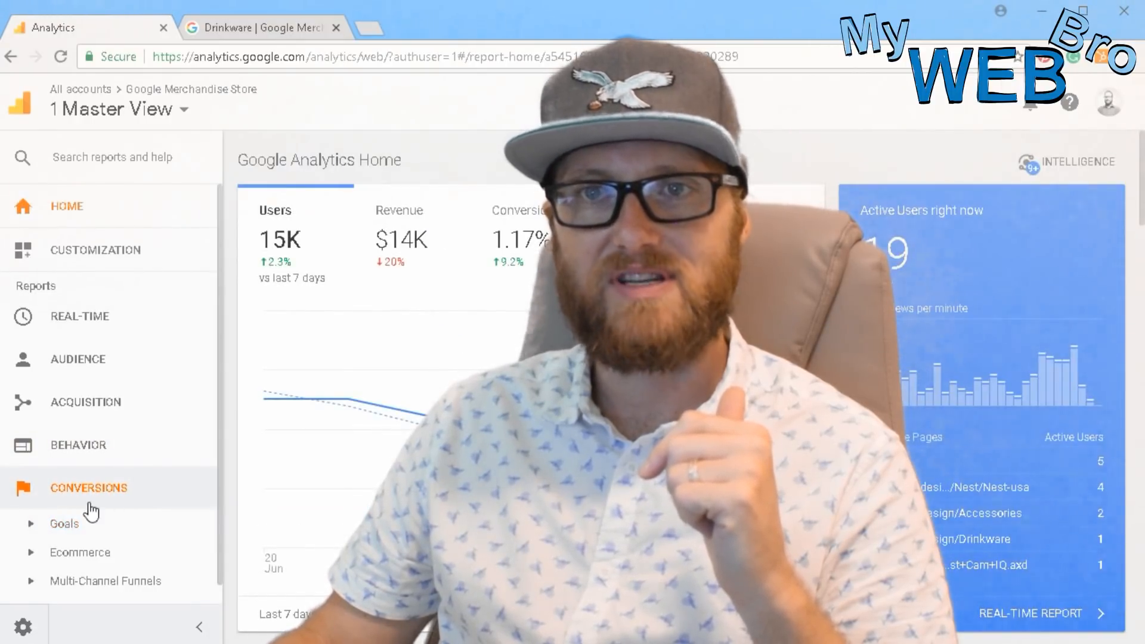
click(64, 523)
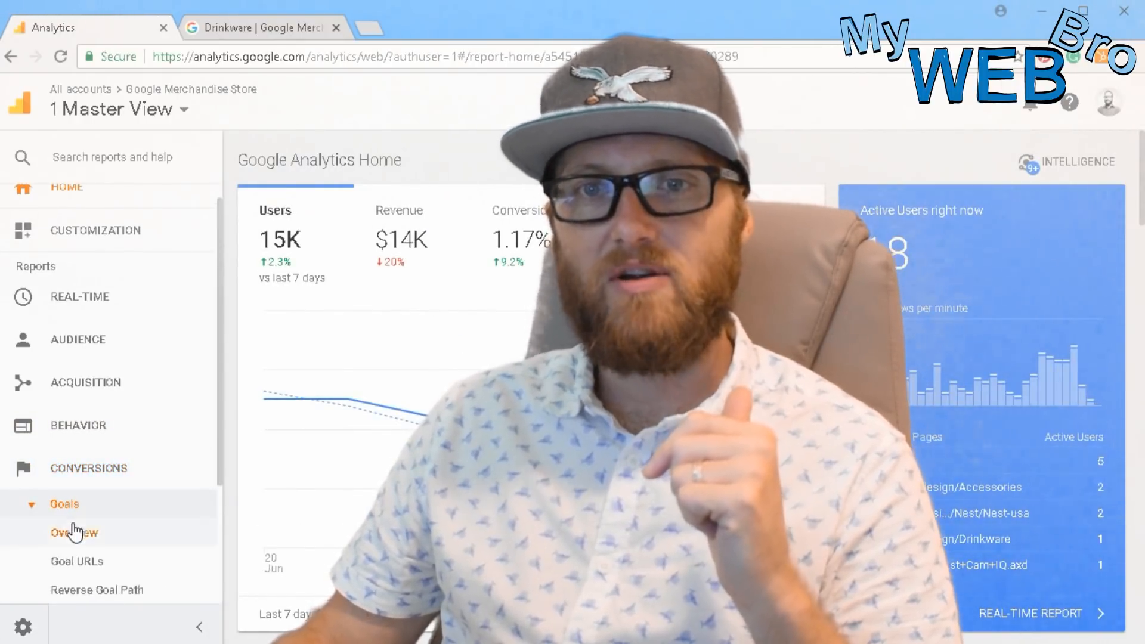
scroll(down, 3)
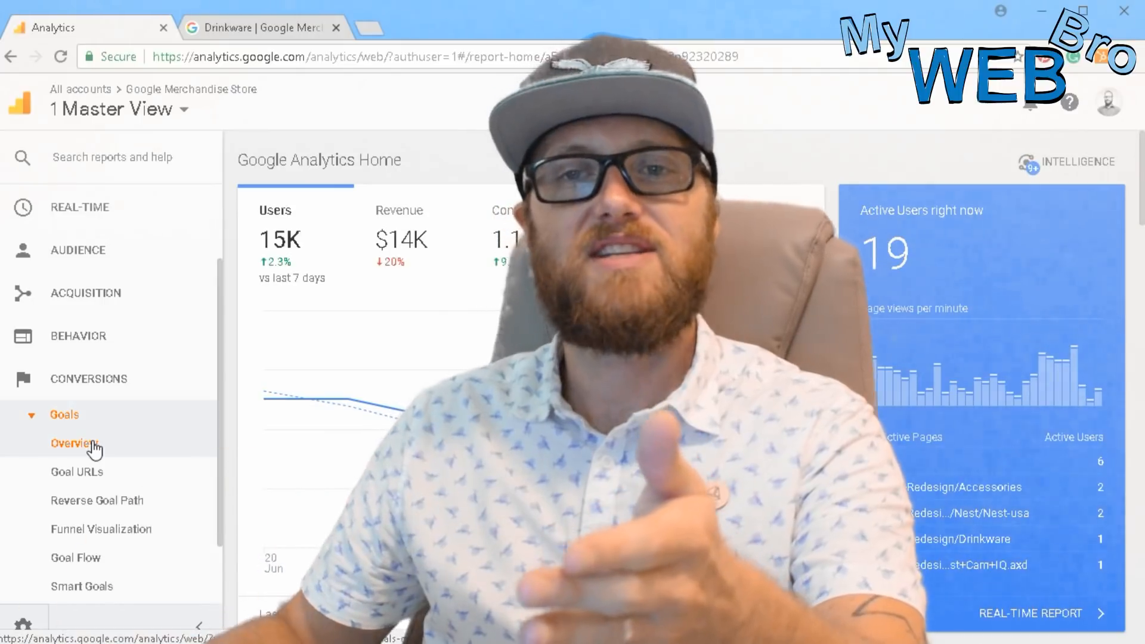
- Load the Goal URLs report and bring the Goal Completion Location table into view
click(77, 473)
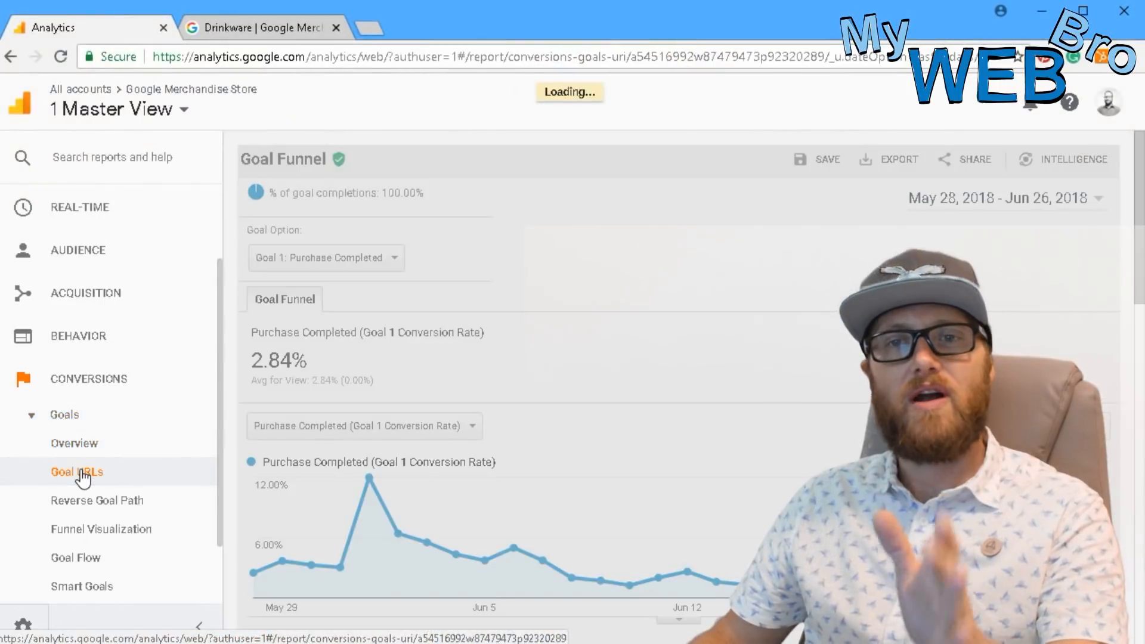
click(76, 473)
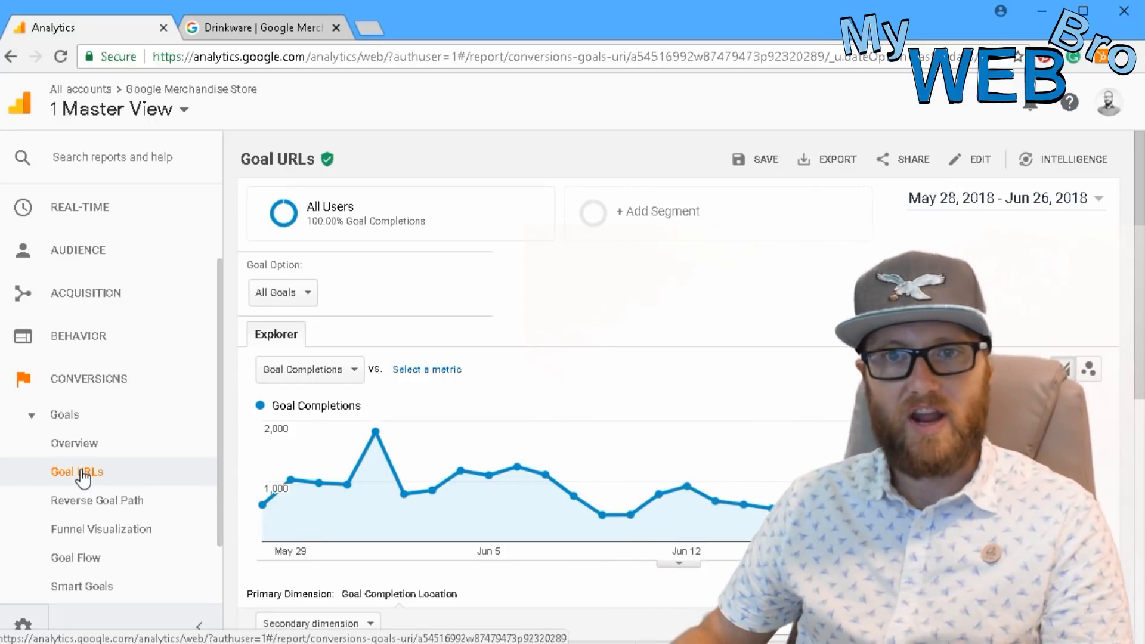
scroll(down, 3)
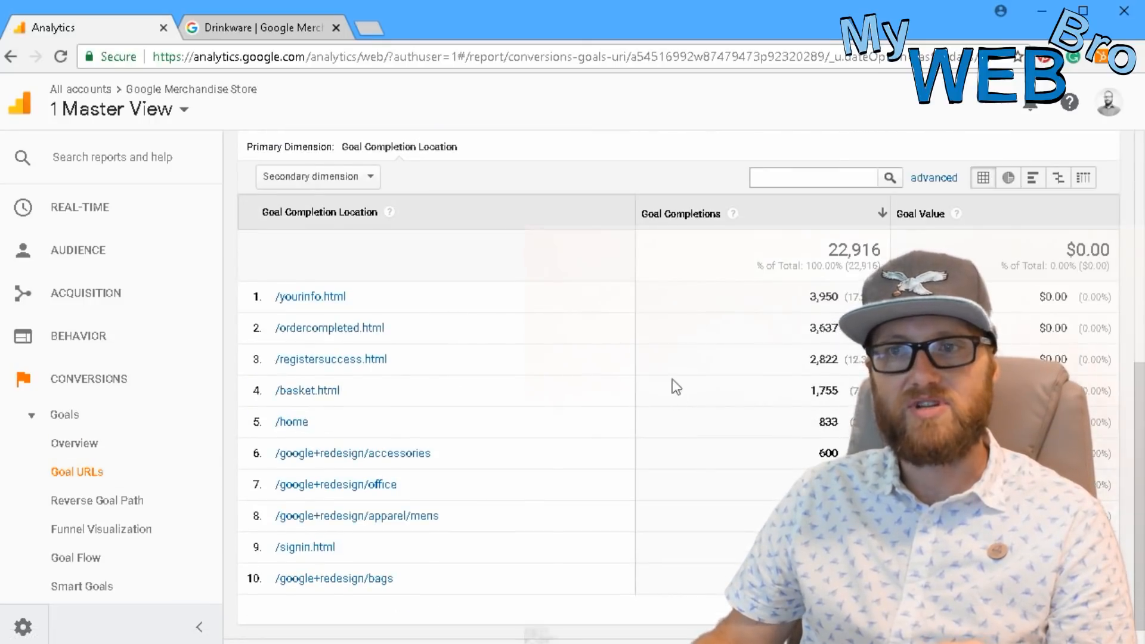
scroll(down, 3)
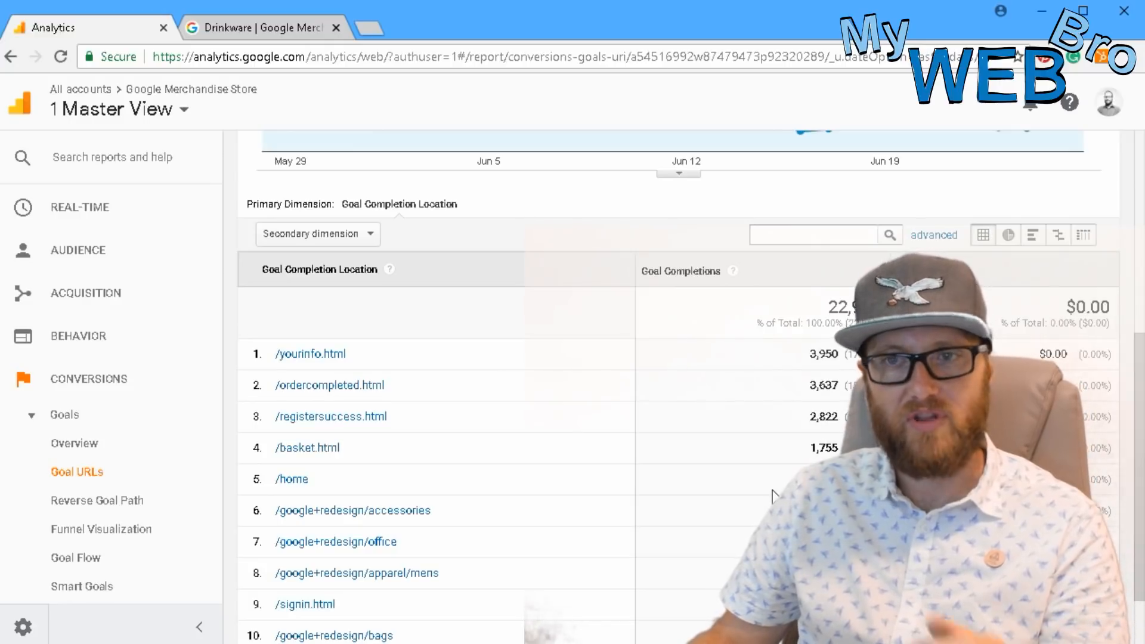
scroll(down, 3)
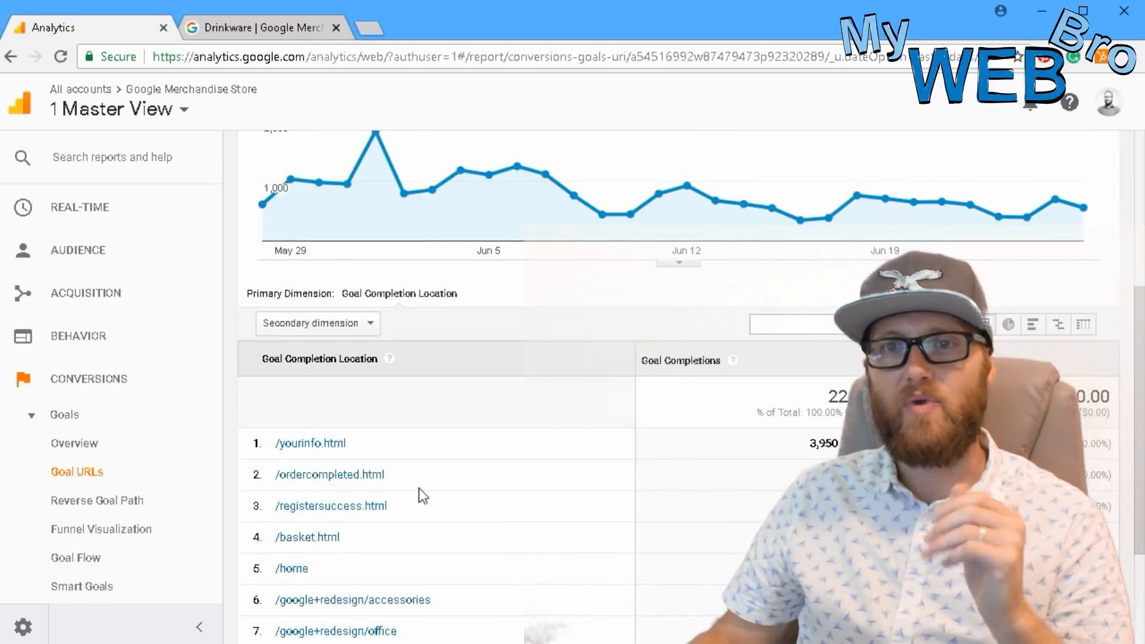
scroll(down, 3)
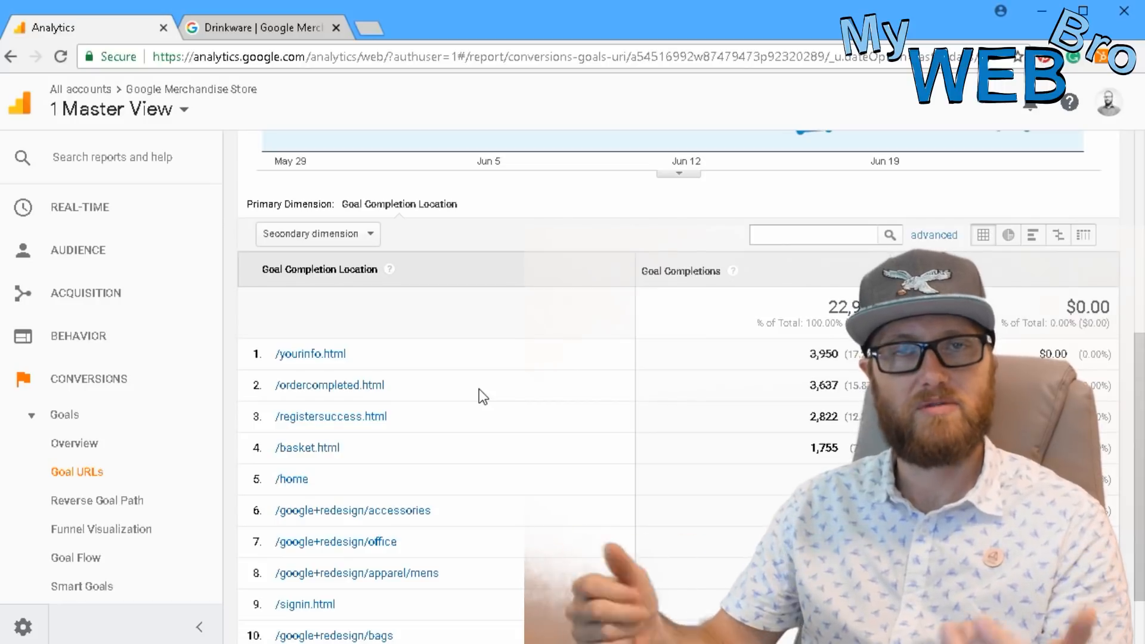
- Load the Goals Overview report and reveal per-goal totals such as 22,916 completions
click(74, 444)
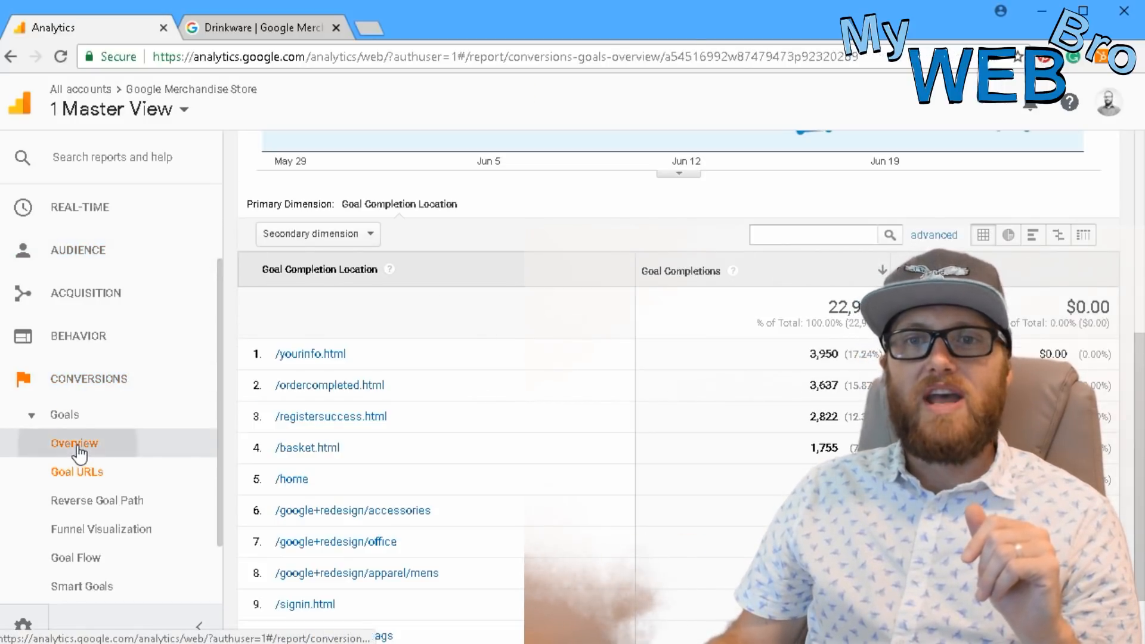
click(74, 443)
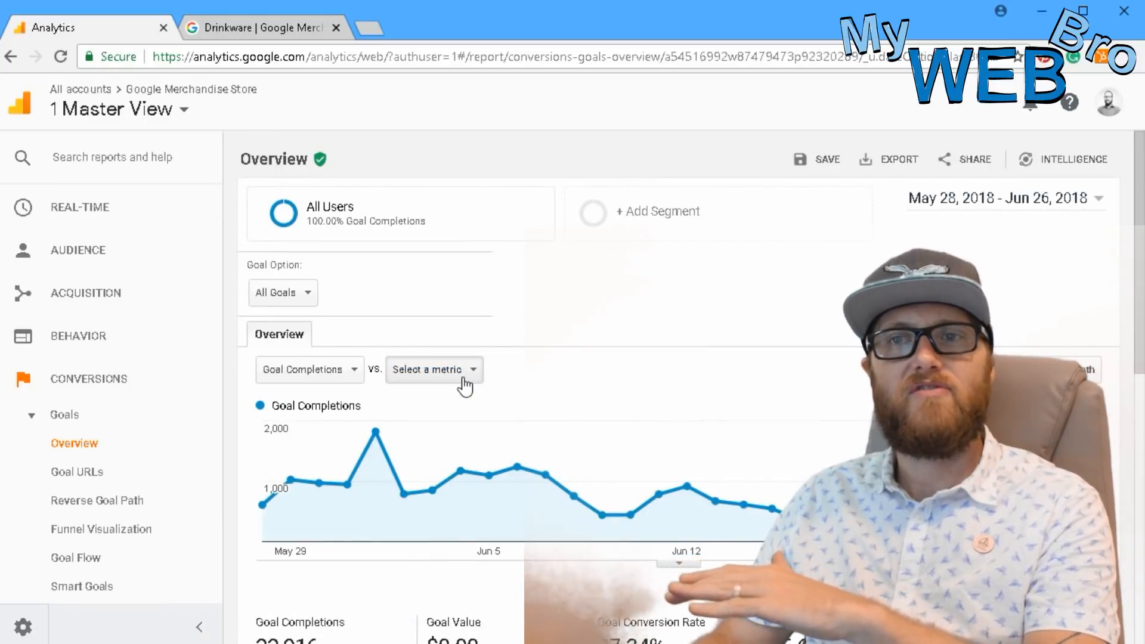
scroll(down, 3)
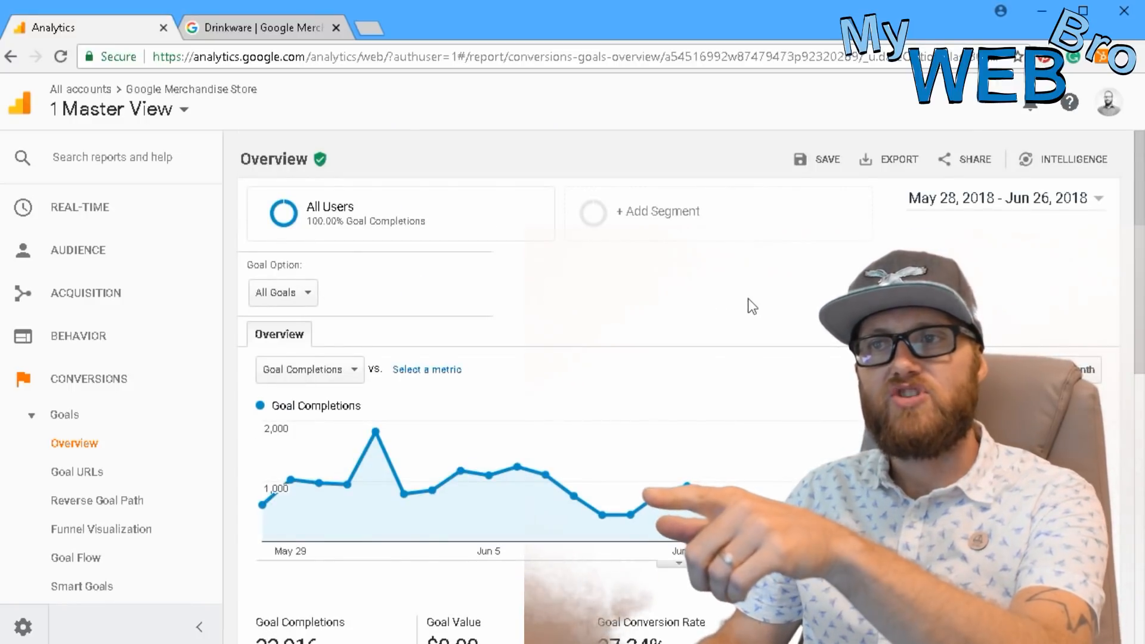
scroll(down, 3)
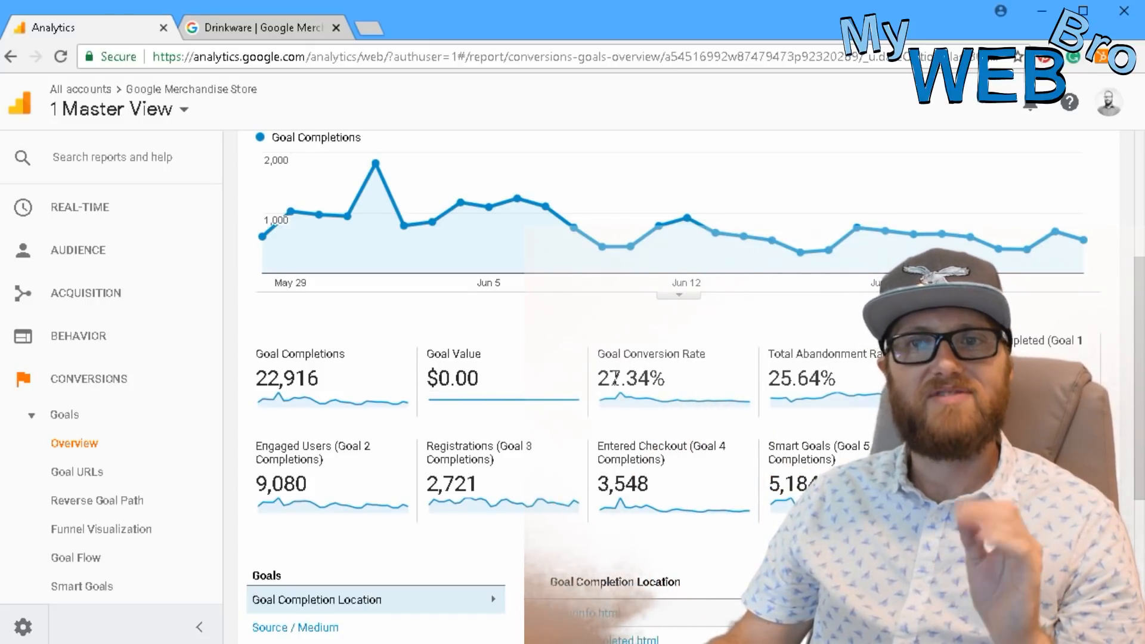
mouse_move(616, 368)
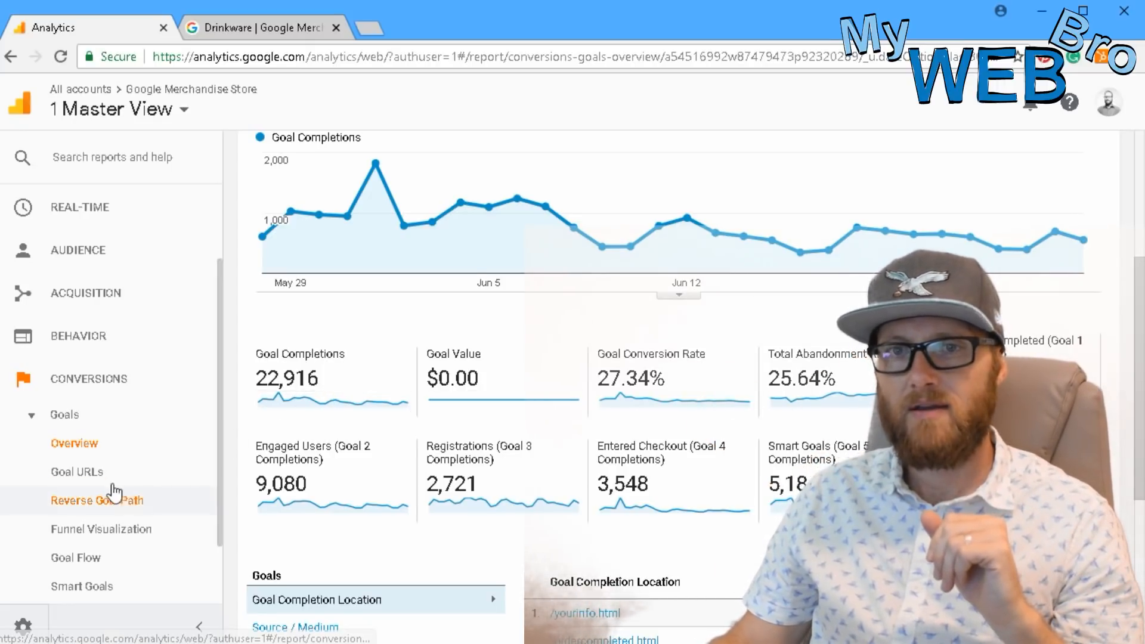
click(100, 528)
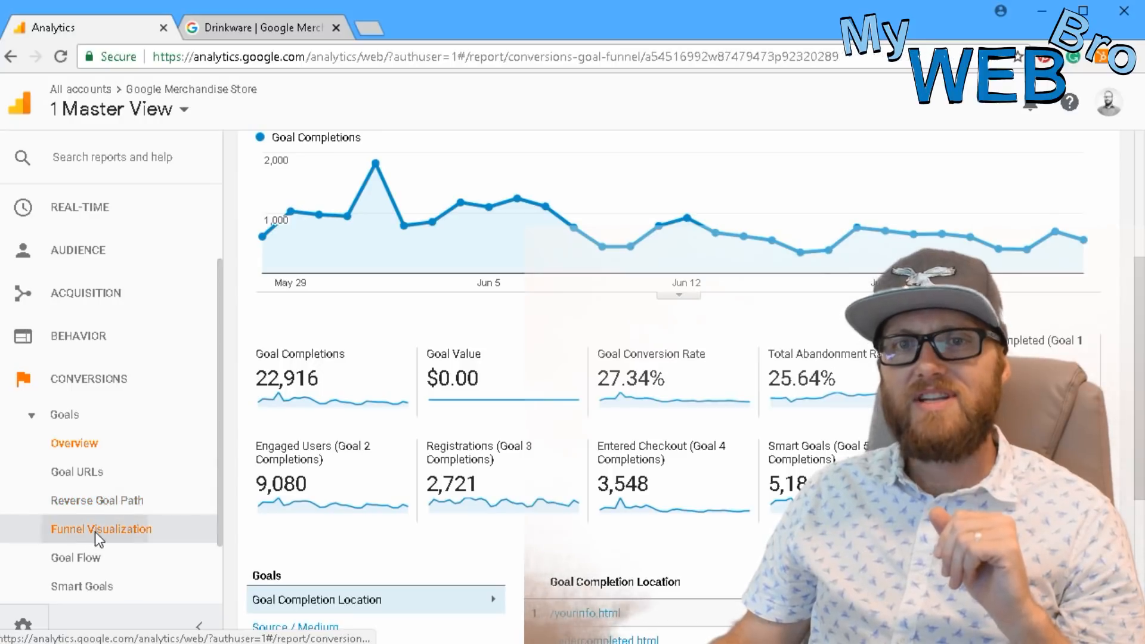
click(100, 528)
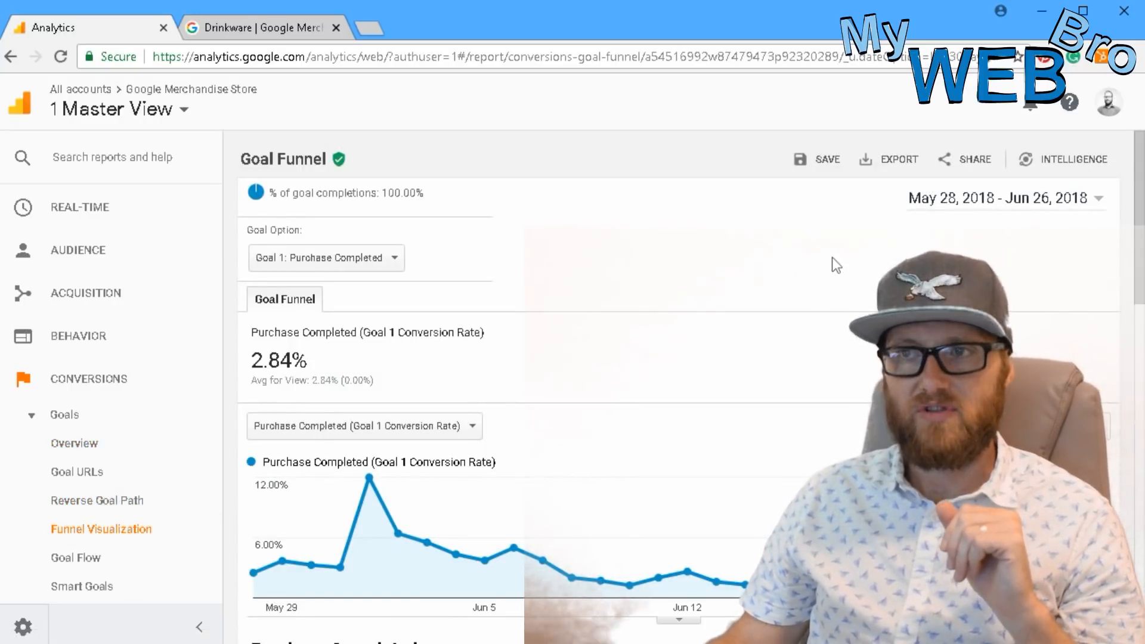
scroll(down, 3)
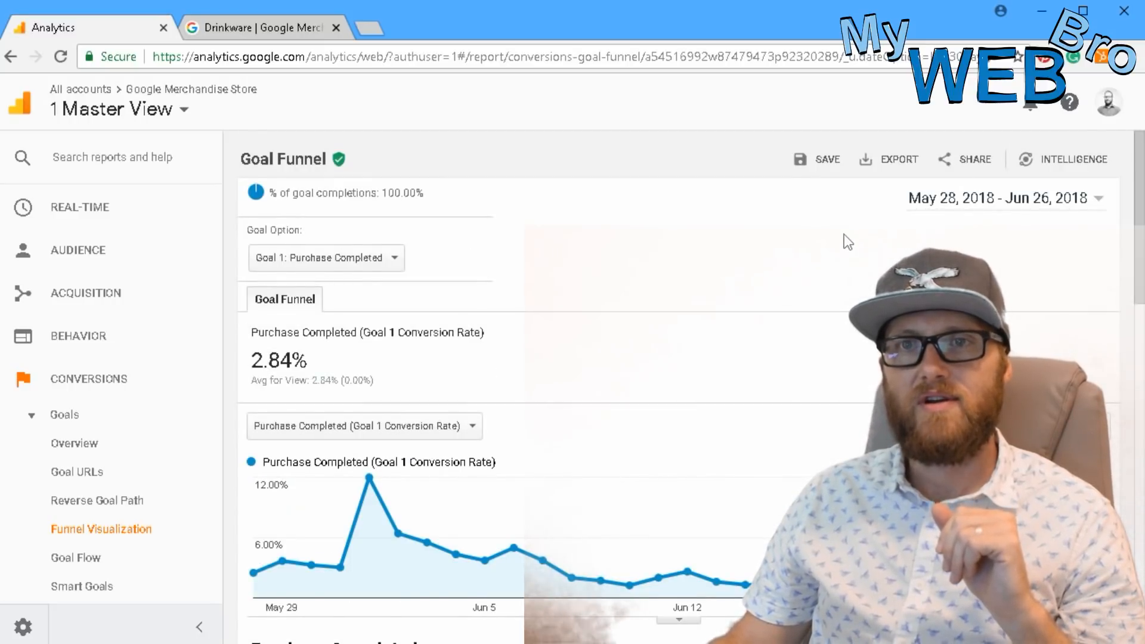
mouse_move(313, 234)
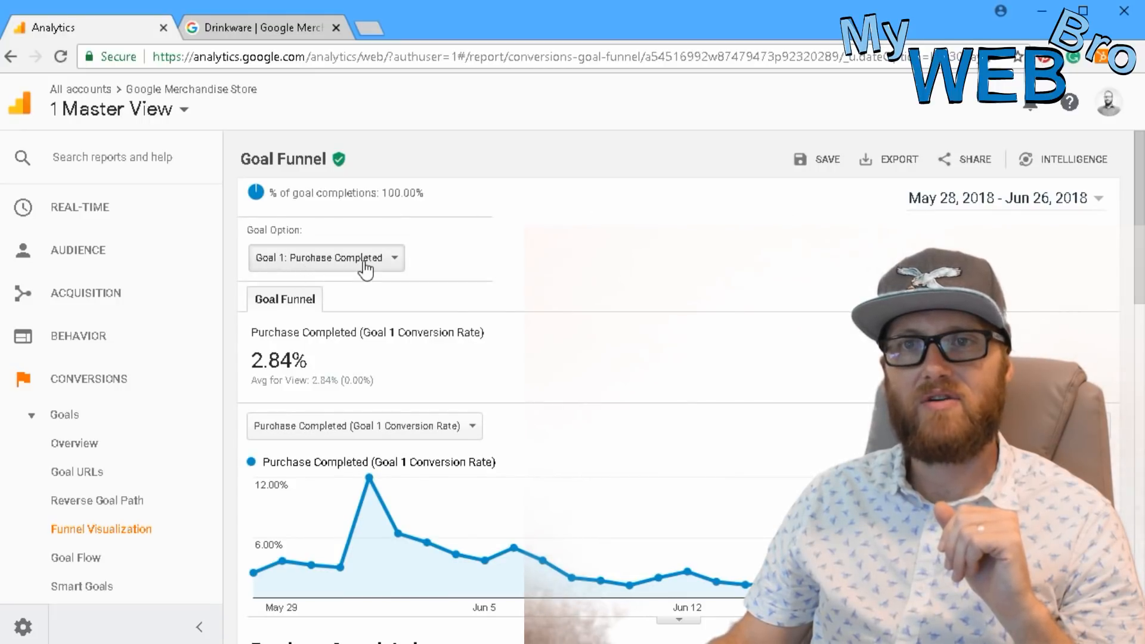
scroll(down, 3)
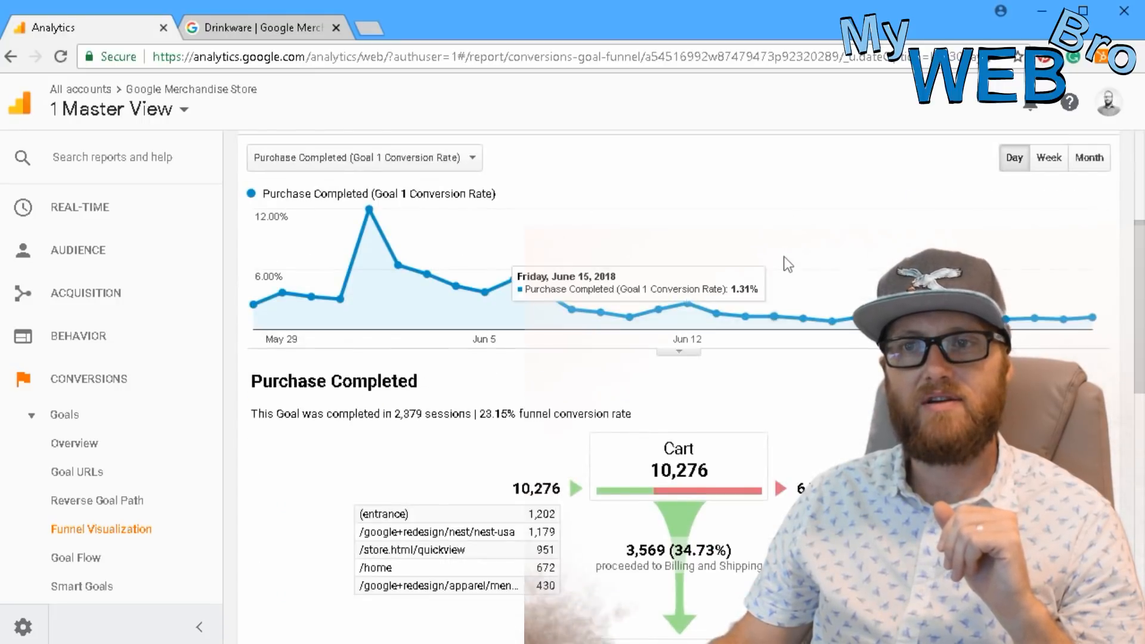
scroll(down, 3)
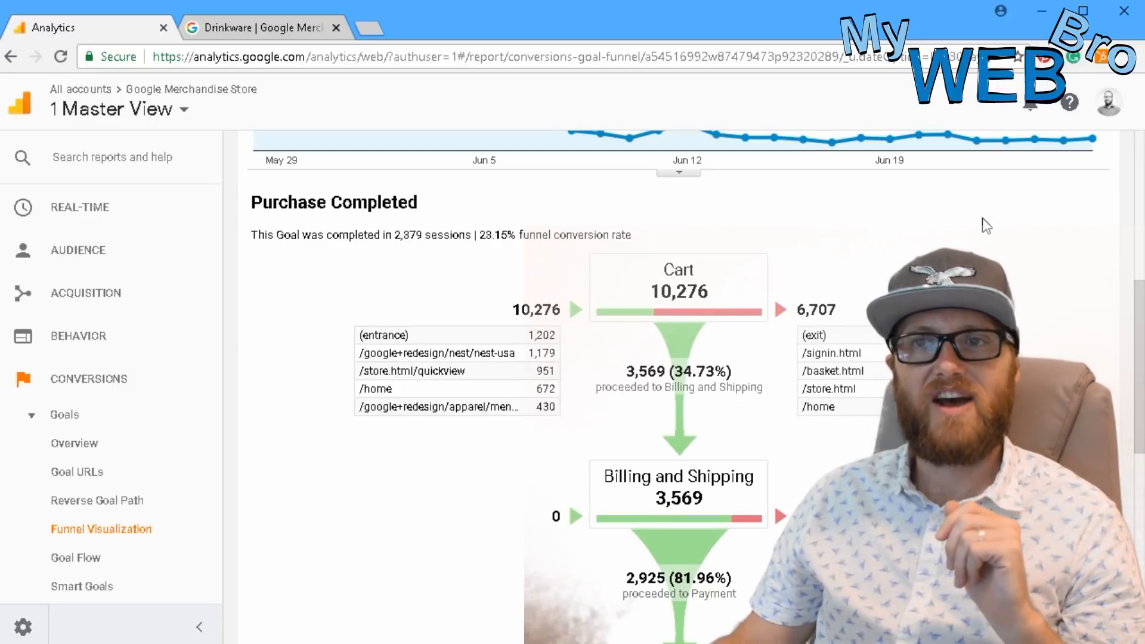
scroll(down, 3)
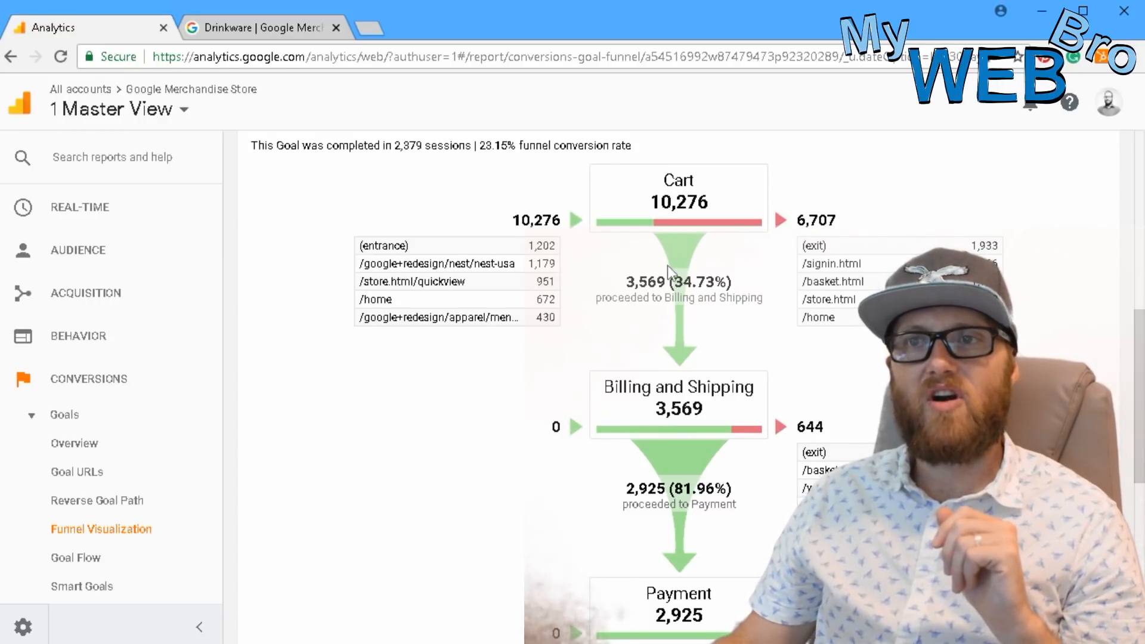
mouse_move(1082, 230)
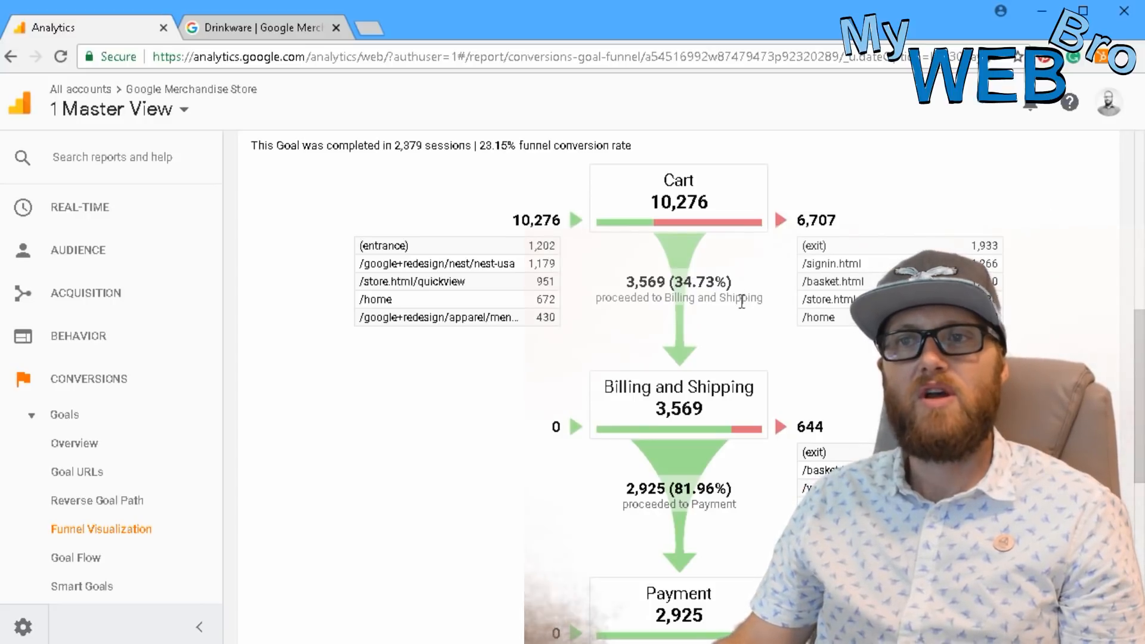
scroll(down, 3)
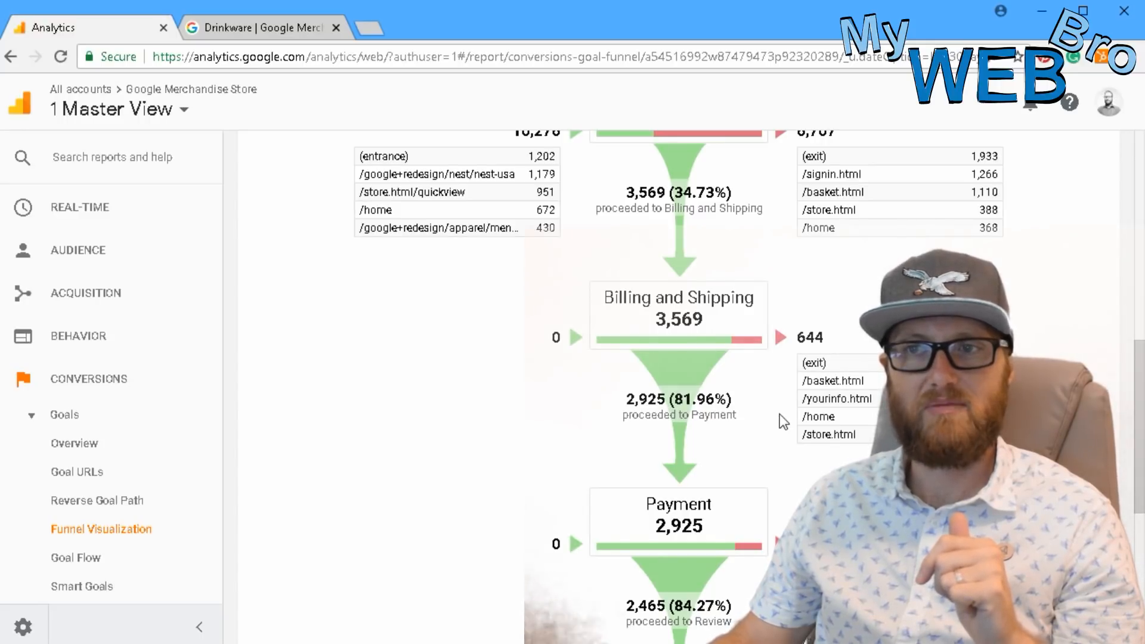
scroll(down, 3)
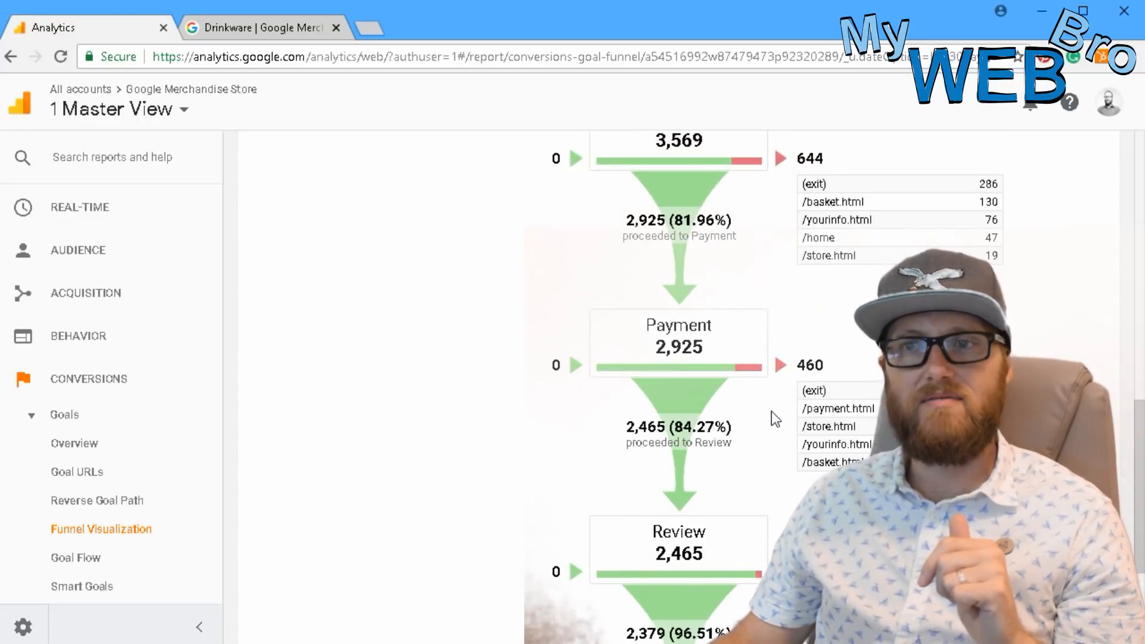
mouse_move(750, 303)
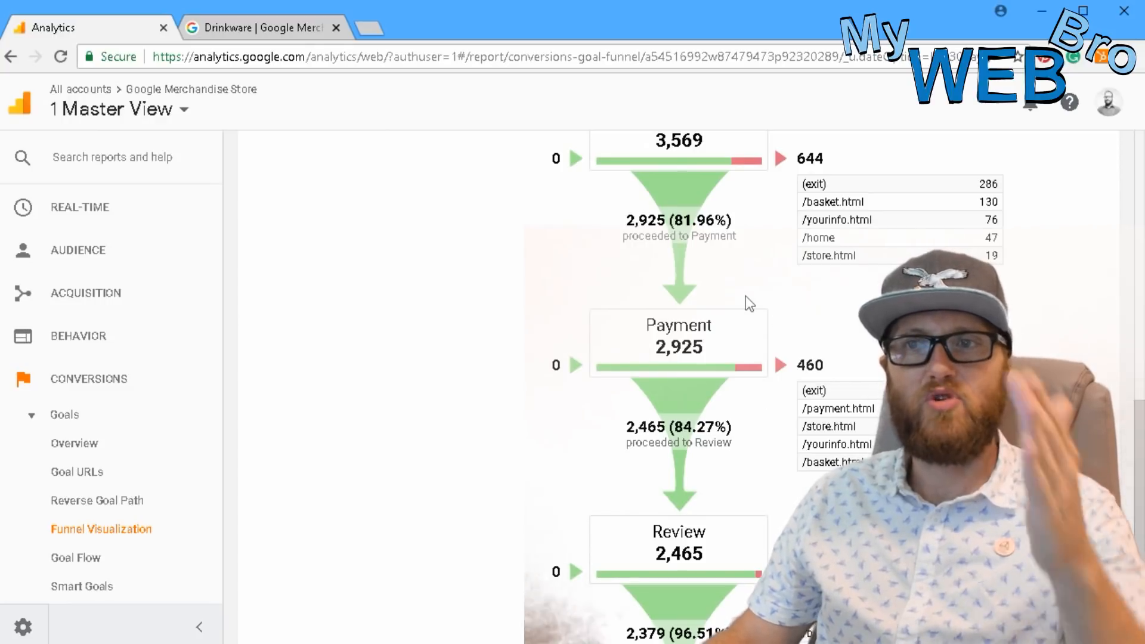
scroll(down, 3)
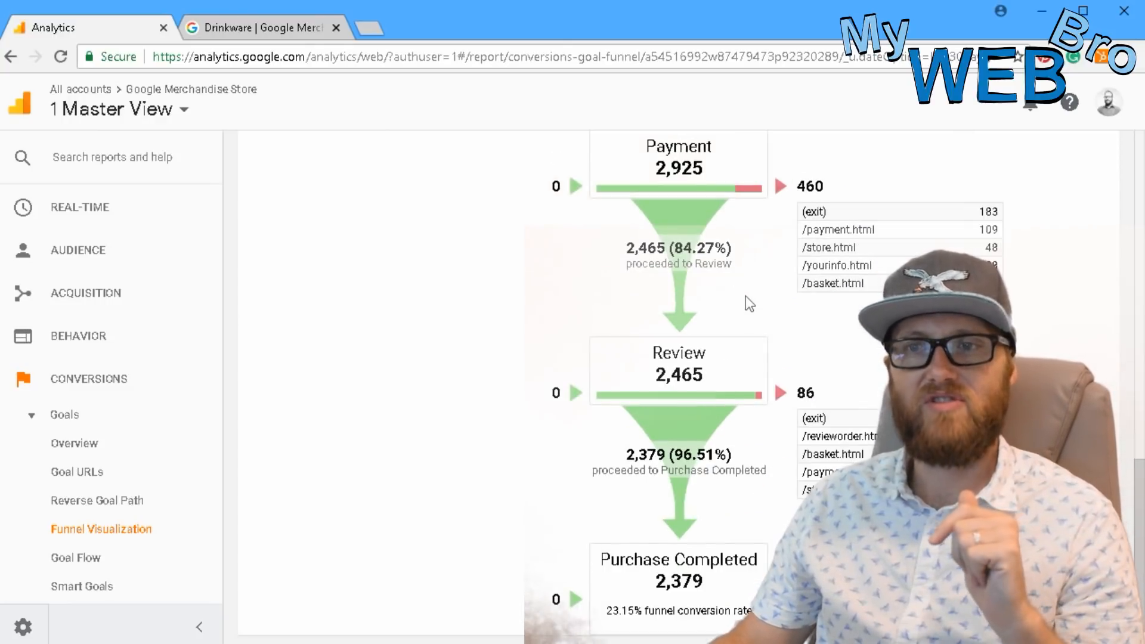
scroll(down, 3)
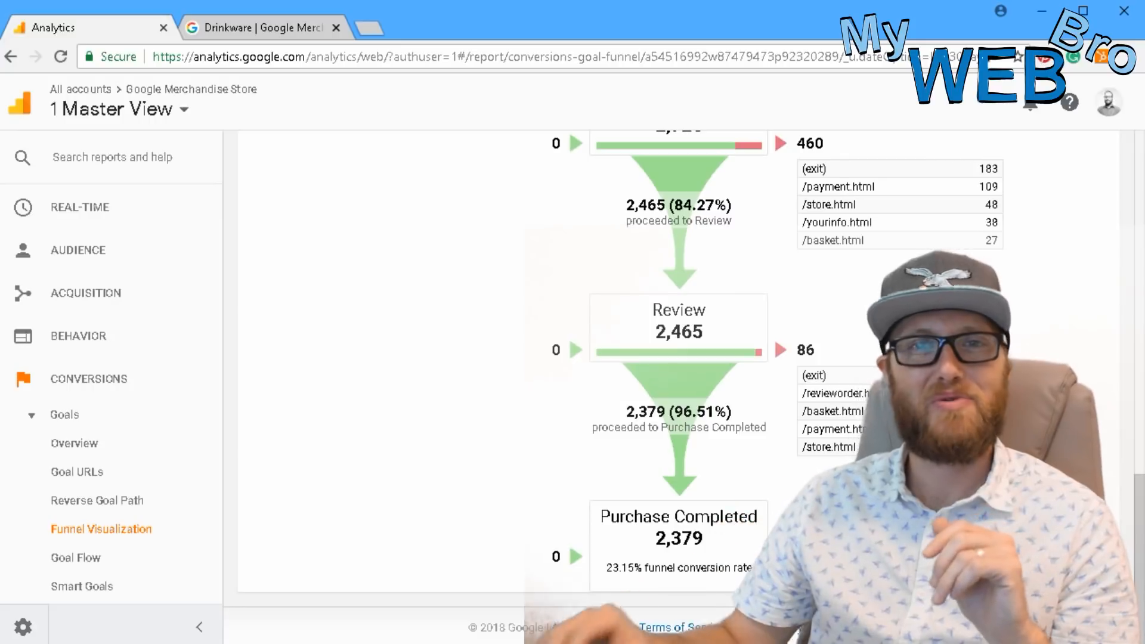
scroll(up, 3)
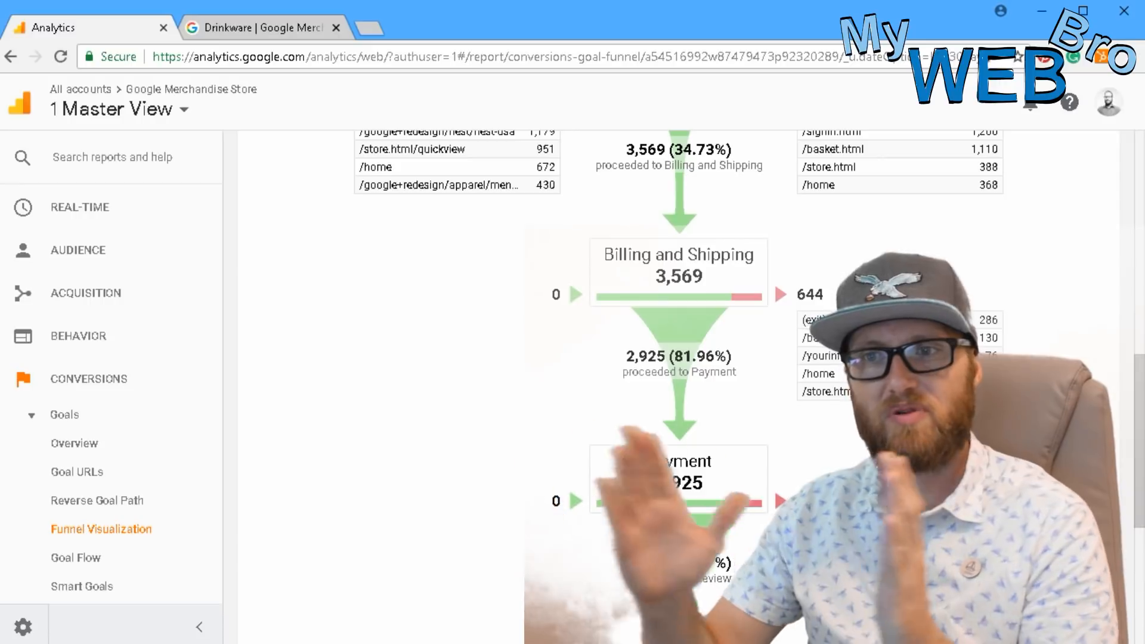
scroll(down, 3)
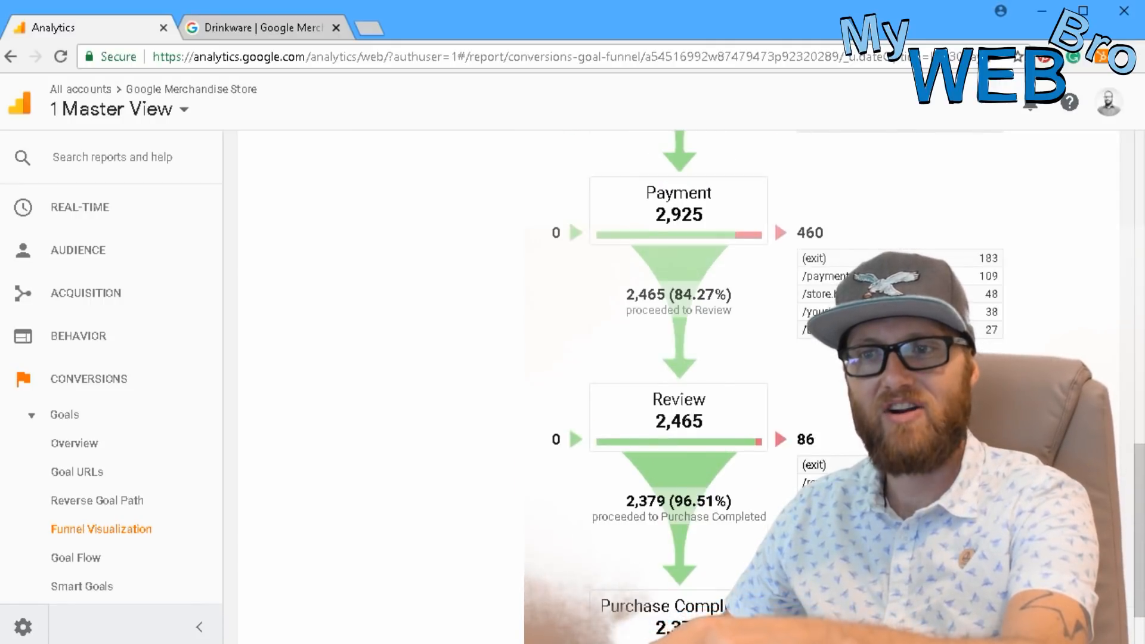
scroll(down, 3)
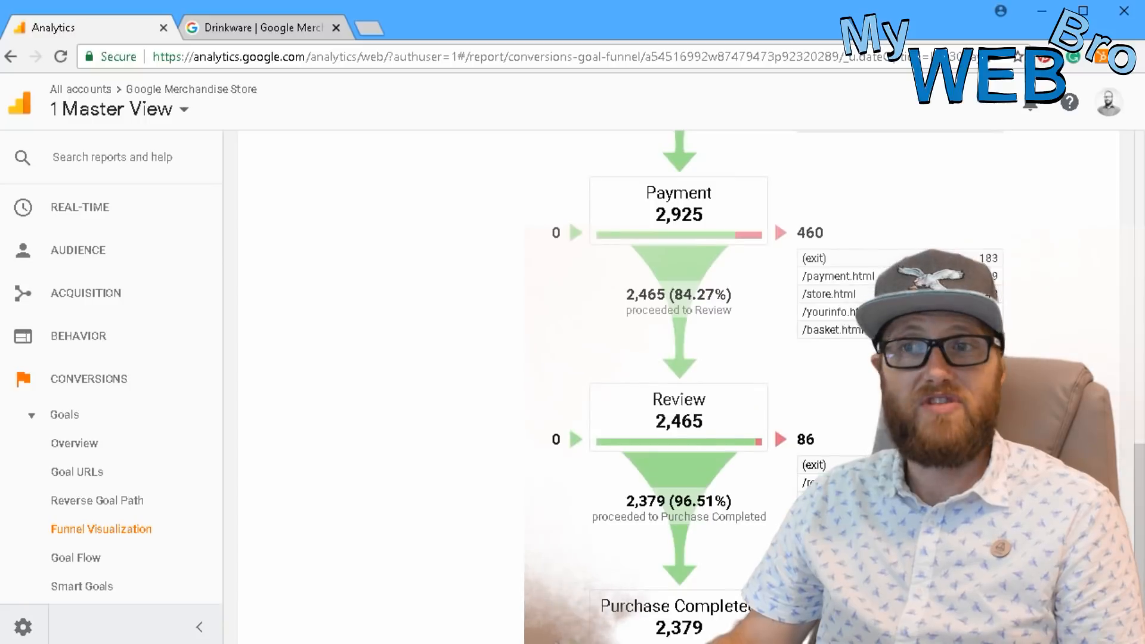
scroll(down, 3)
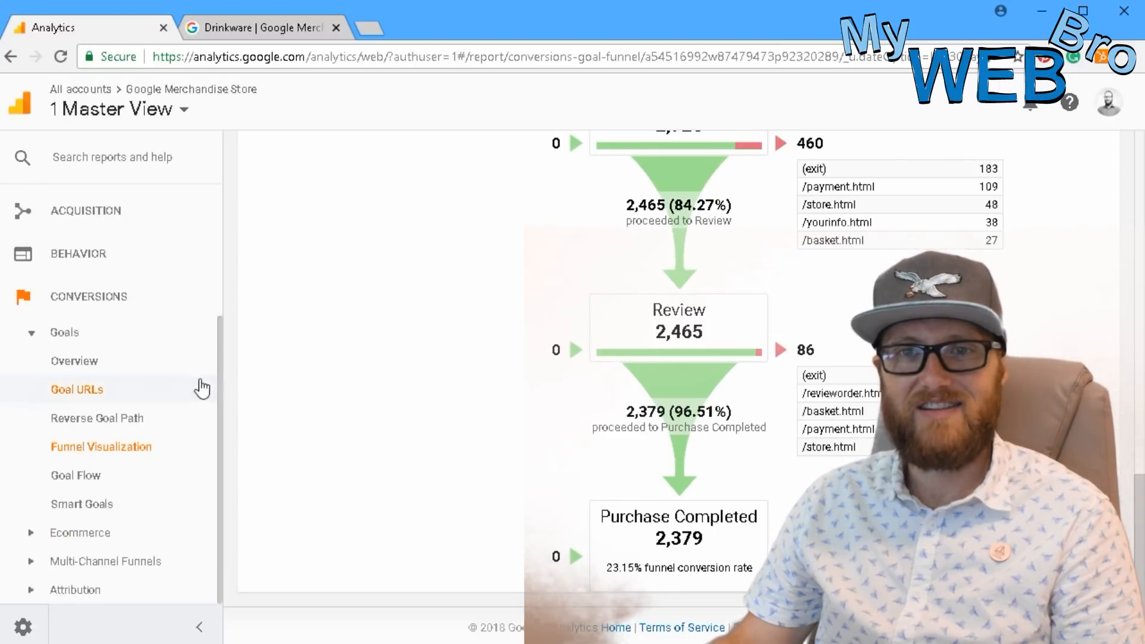
- Load the Goal Flow report tracing sessions by source into the Cart step with 11K completions
click(75, 475)
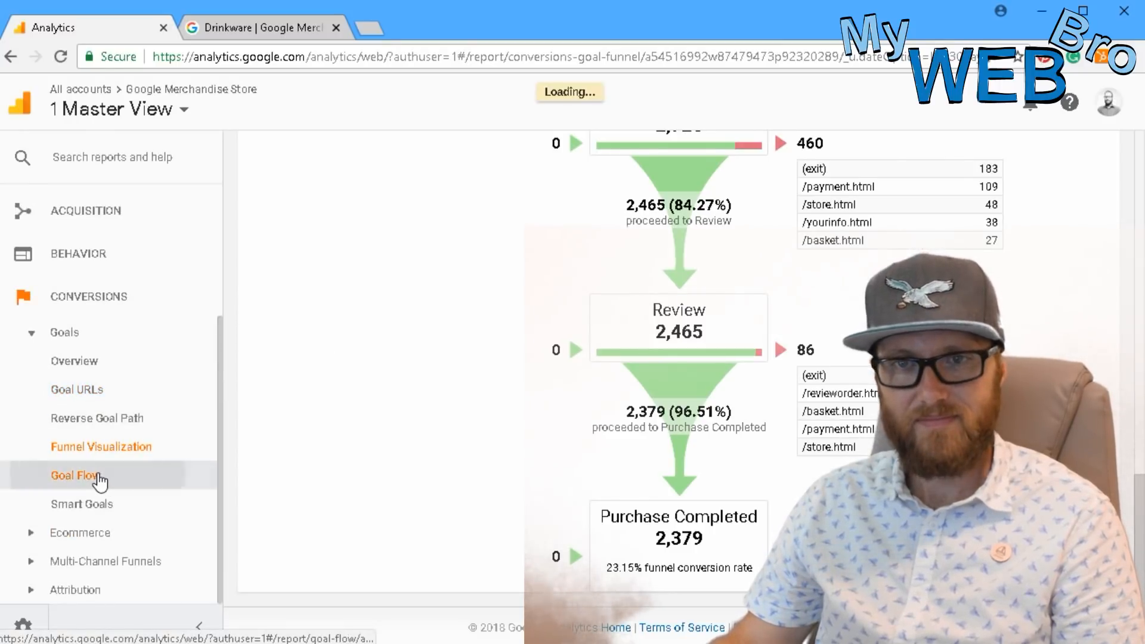
click(75, 476)
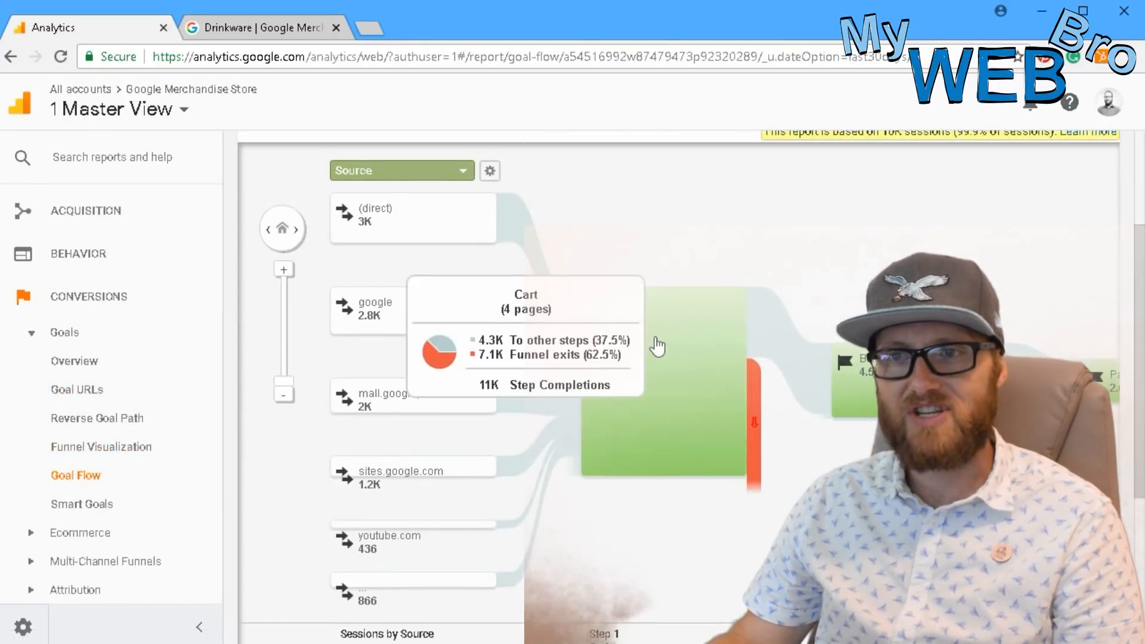
mouse_move(829, 177)
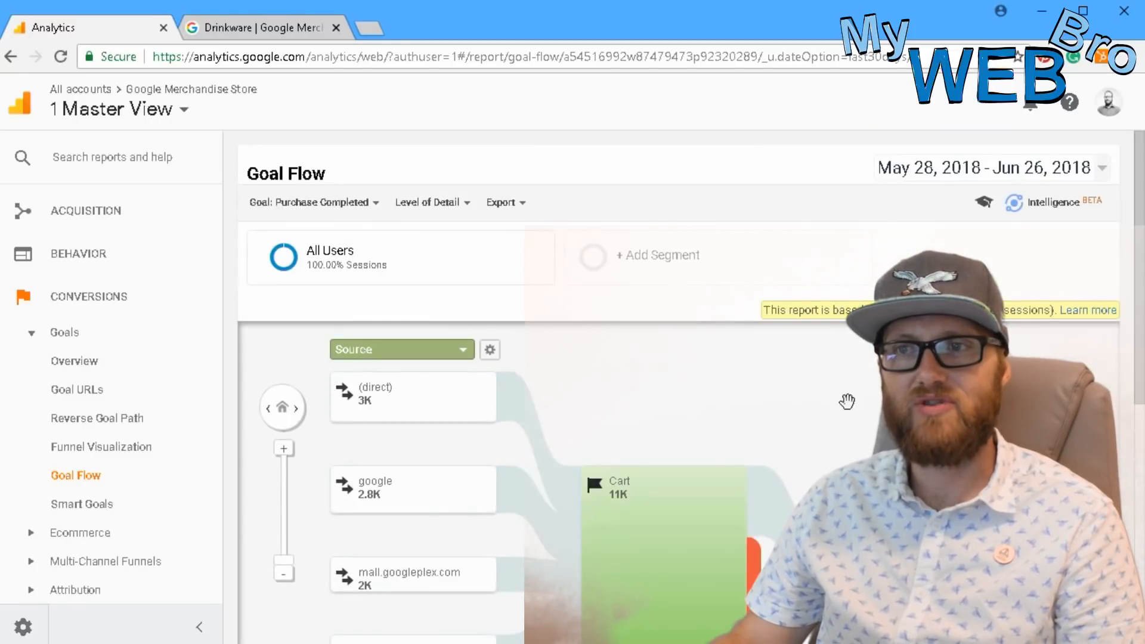
scroll(down, 3)
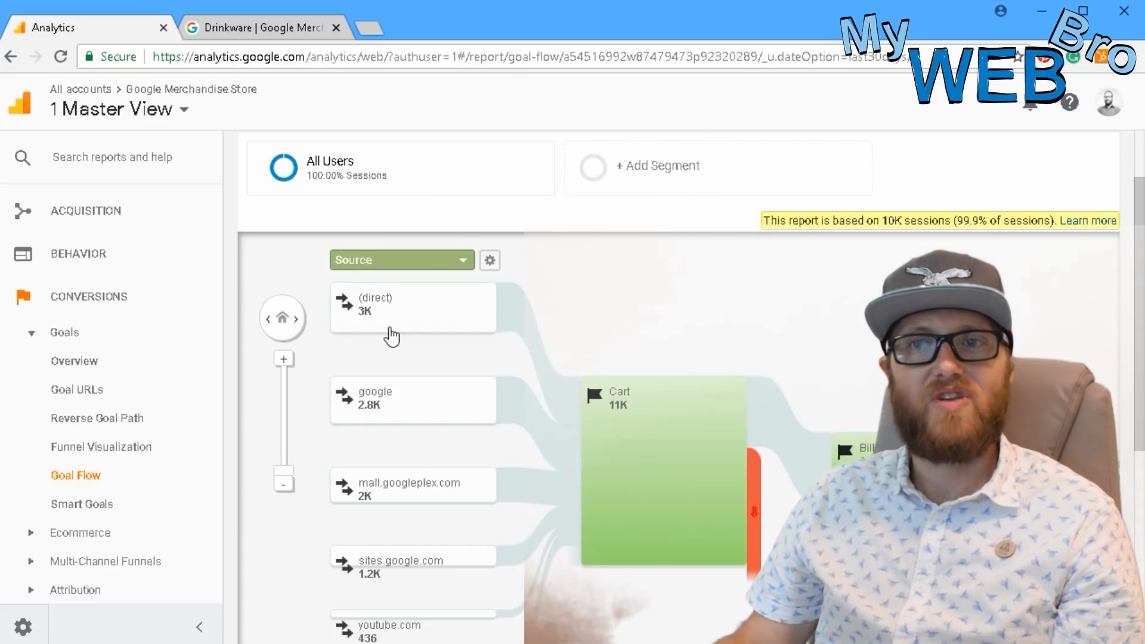
scroll(down, 3)
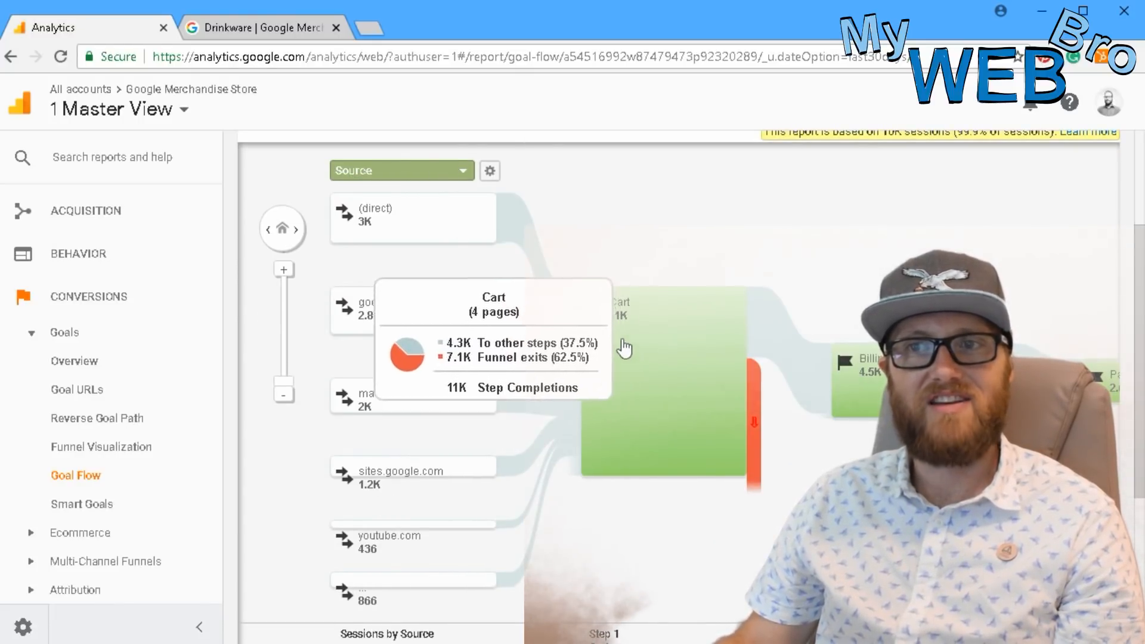
mouse_move(671, 426)
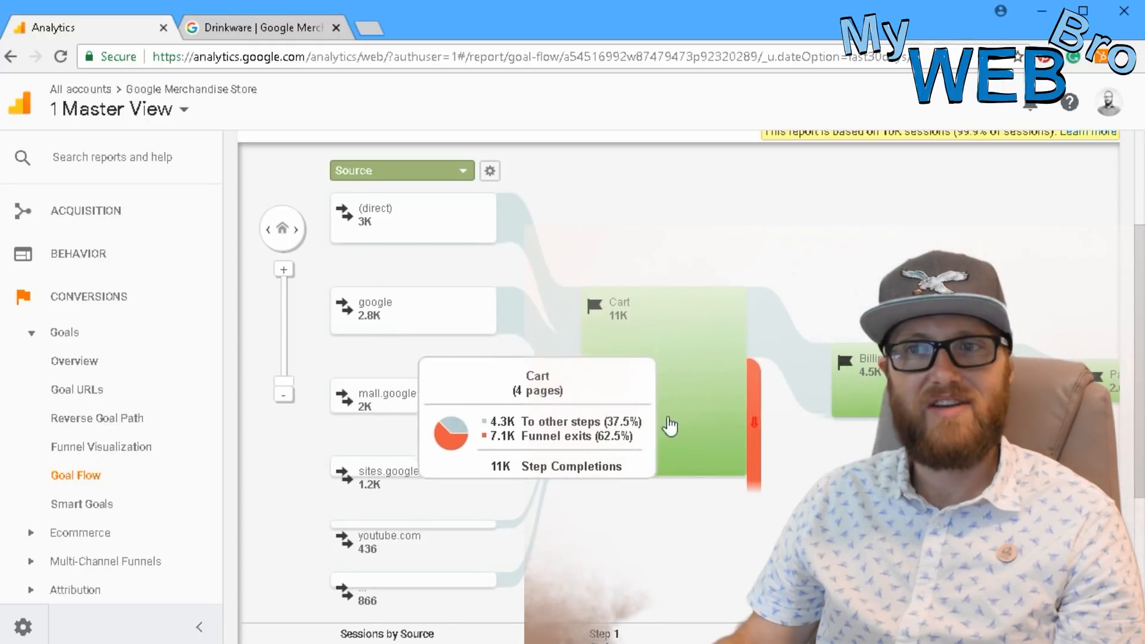
mouse_move(121, 502)
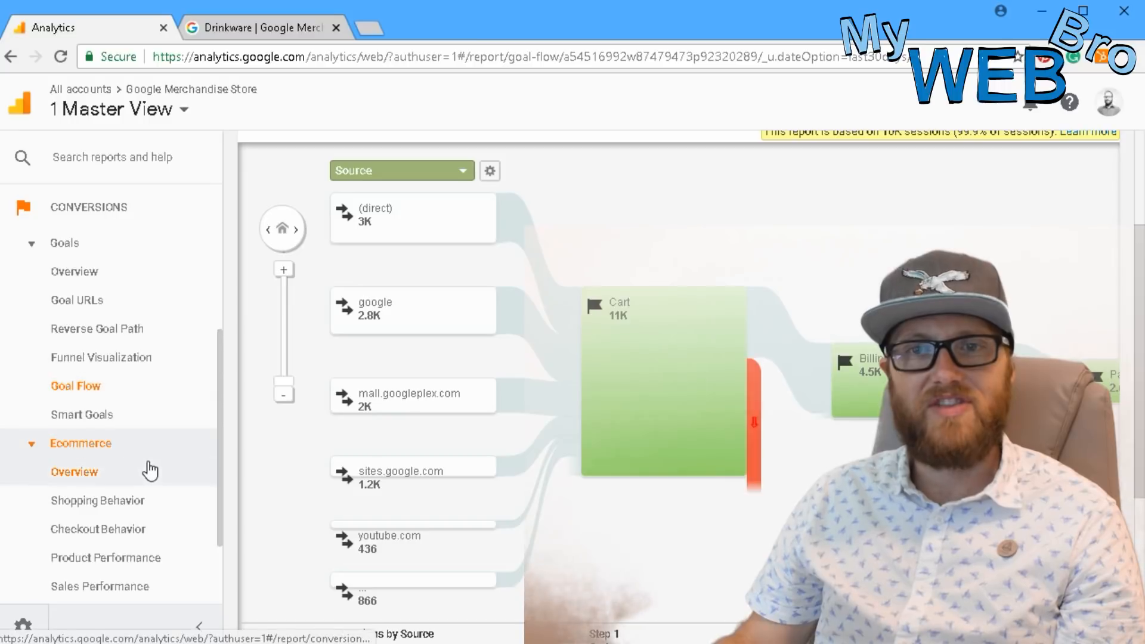
- Load the Ecommerce Overview showing $256,707.10 revenue, 2.78% conversion rate and 2,330 transactions
click(74, 471)
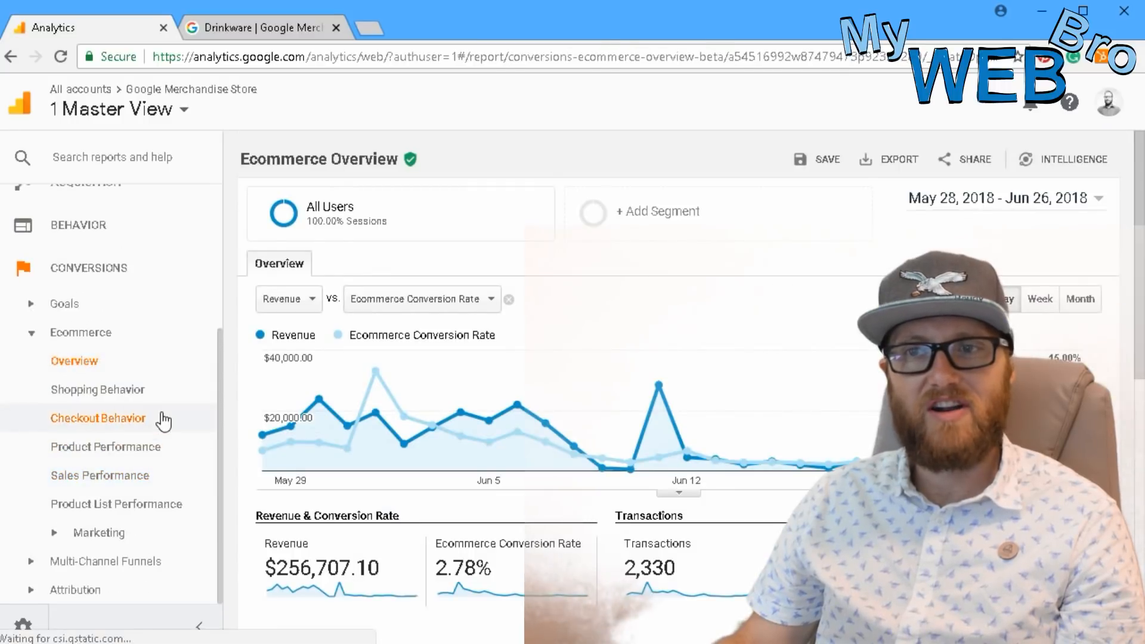
scroll(down, 3)
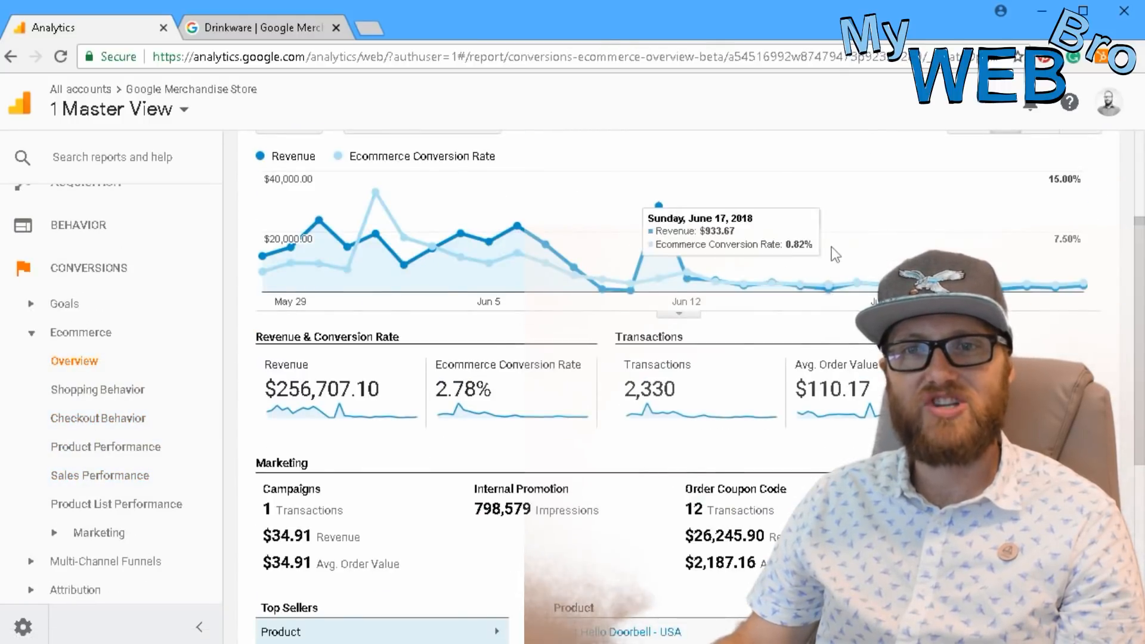
scroll(down, 3)
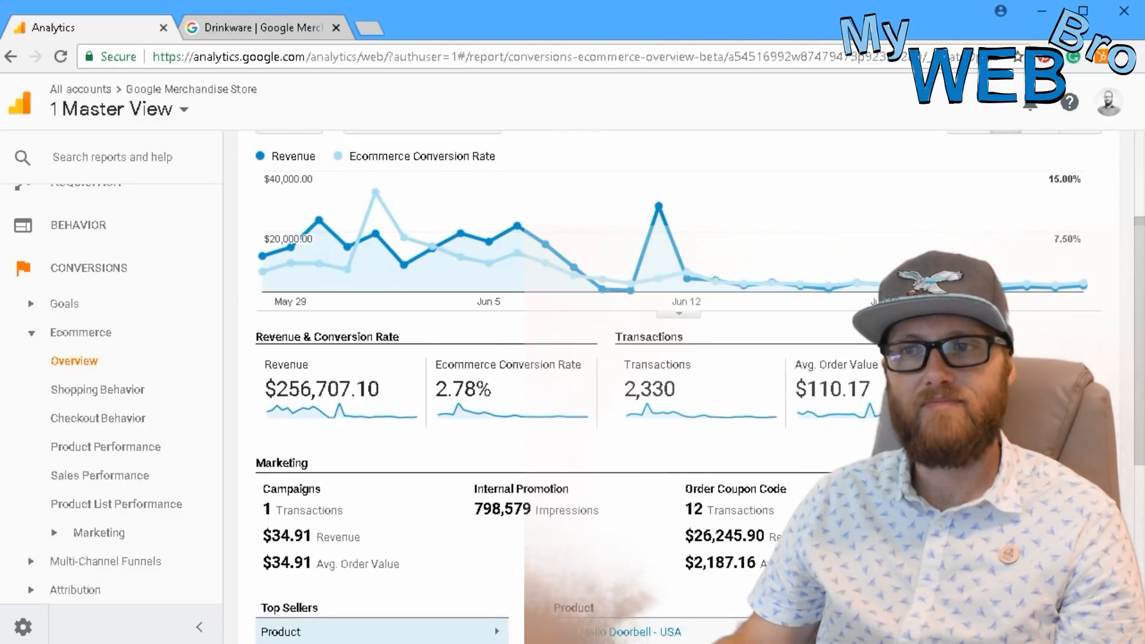
scroll(up, 3)
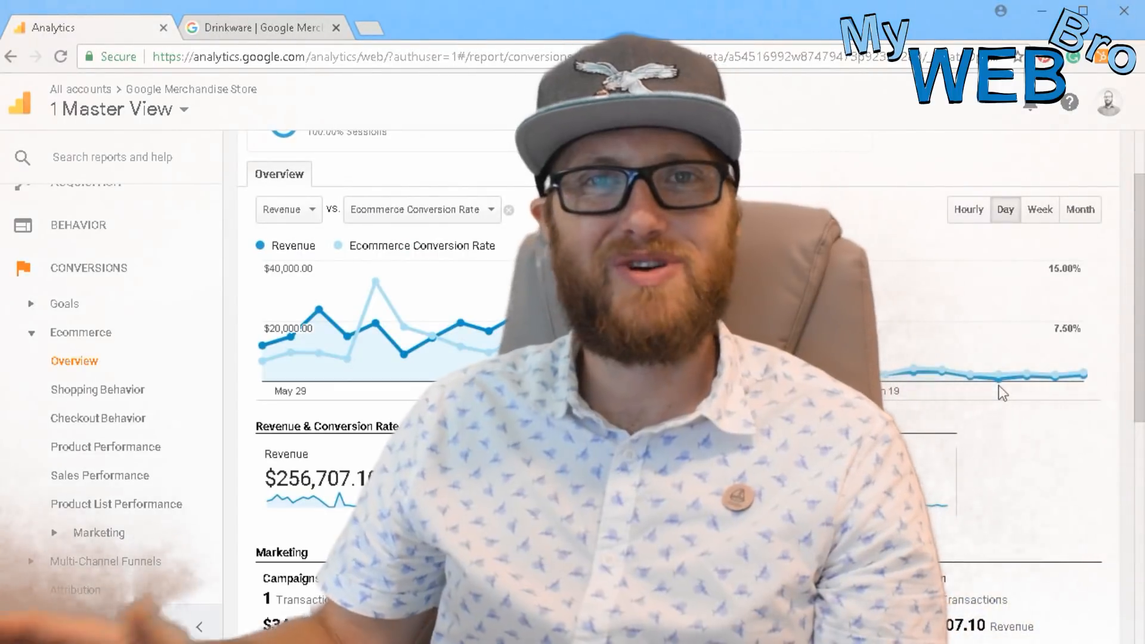